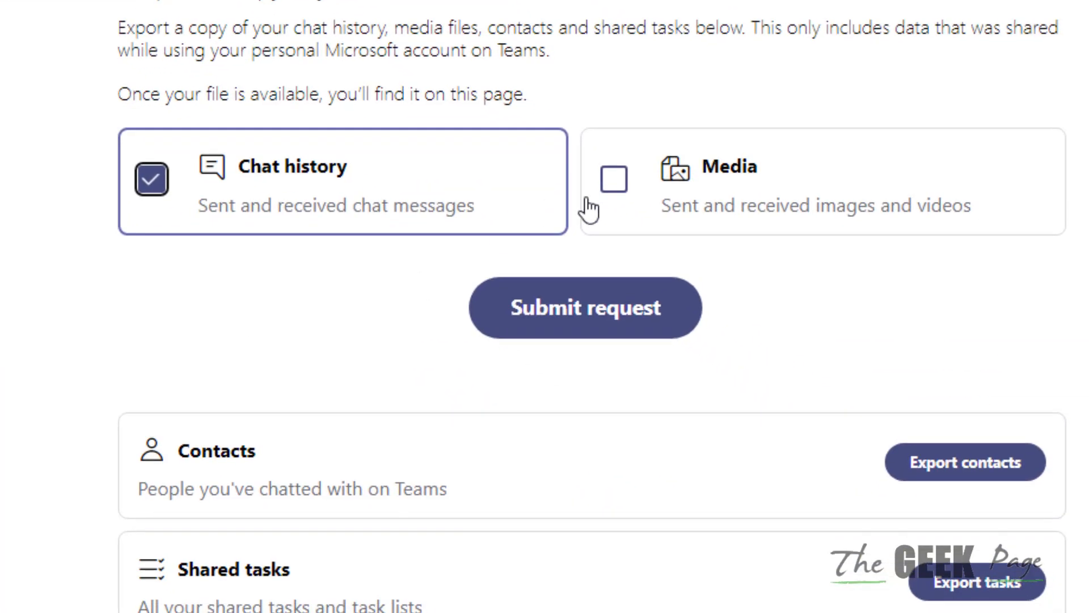
Step: Submit the Teams chat history export request and continue past the 'export is being prepared' notice
click(151, 178)
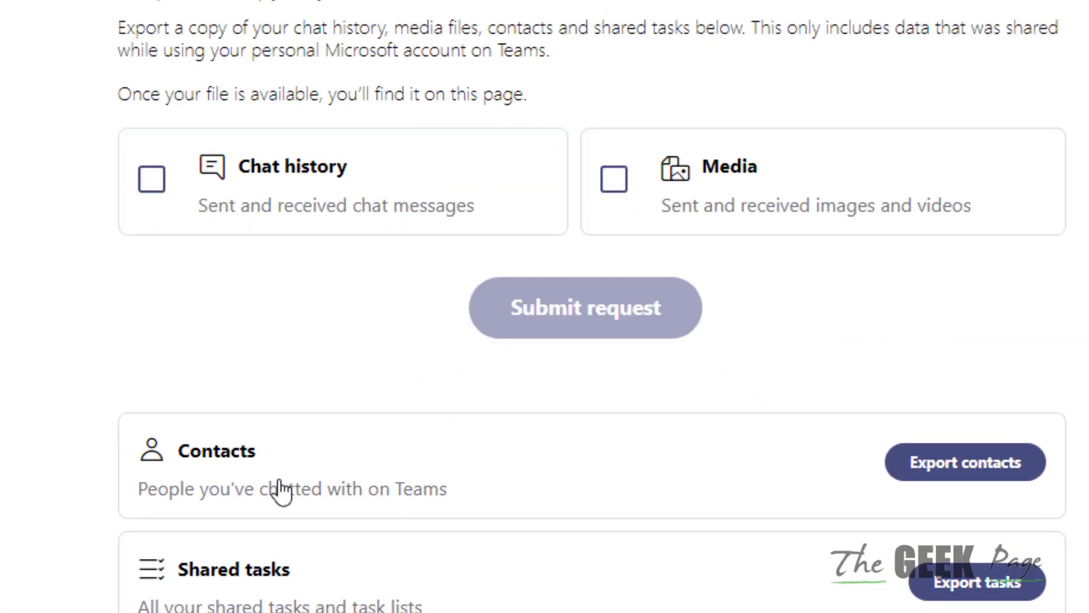
click(585, 307)
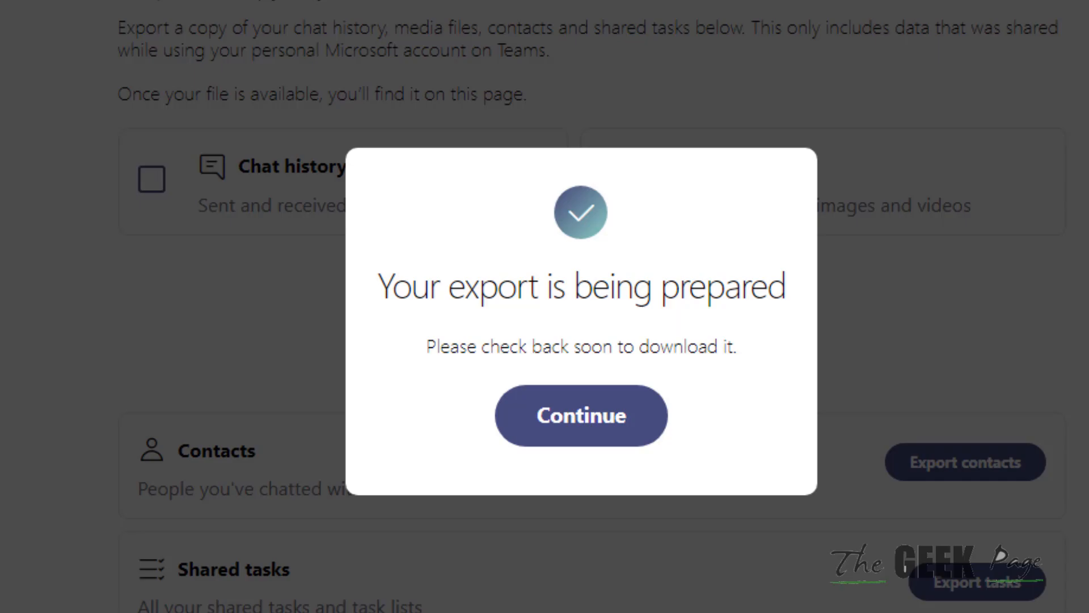
click(581, 416)
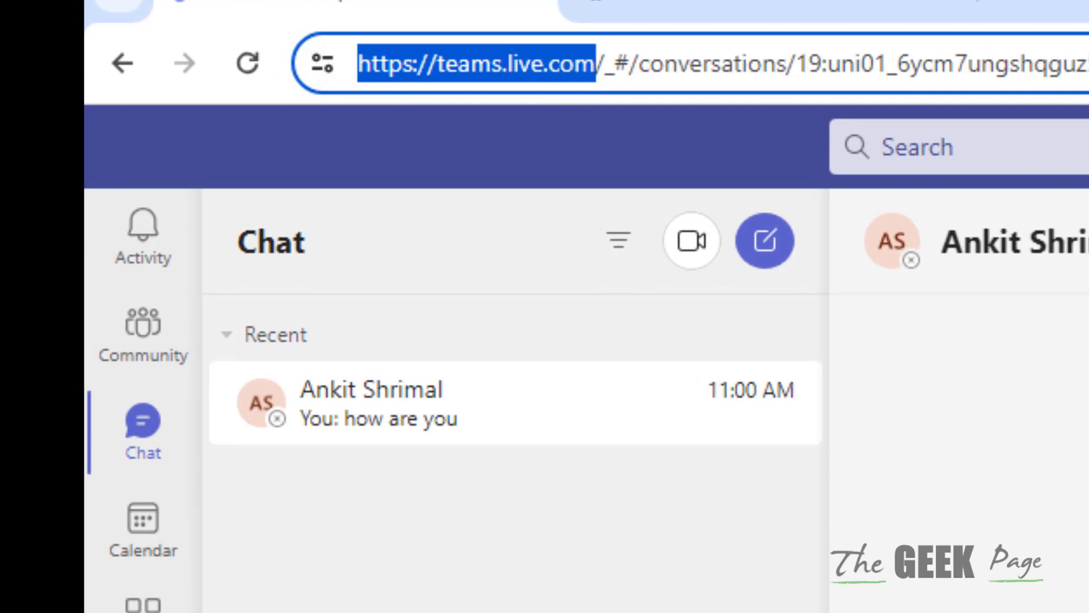
Step: Search Google for 'go full page chrome extension' from the address bar
click(477, 63)
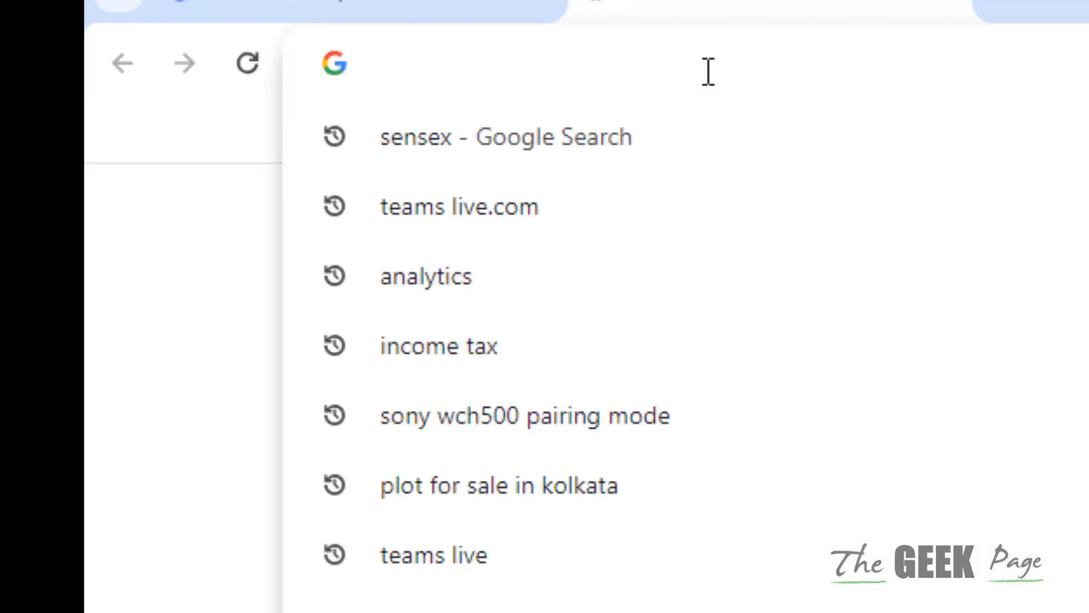
text(g)
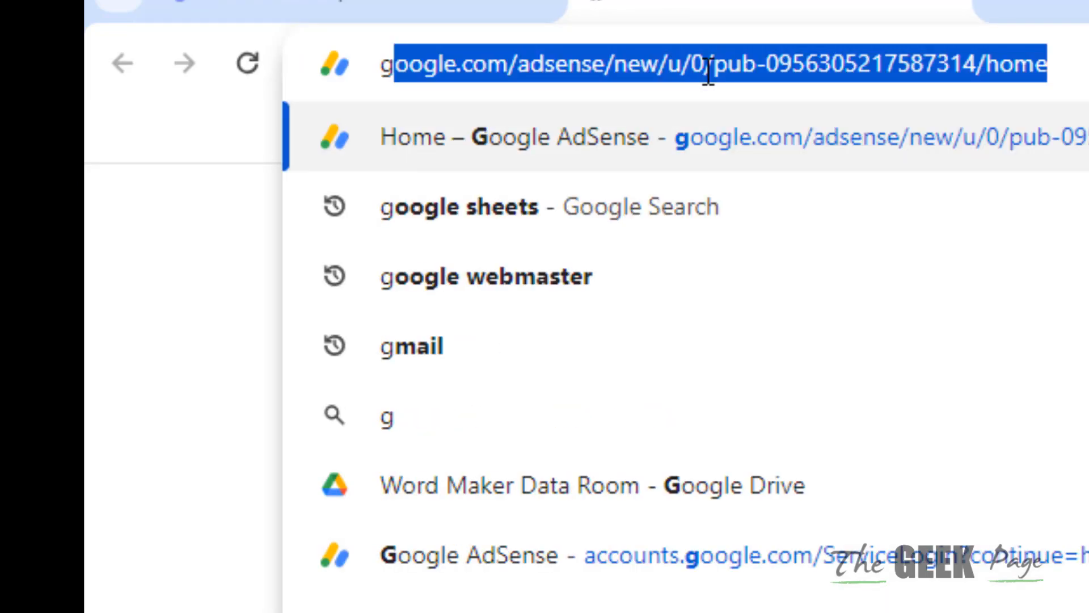
text(go full page chrome extension)
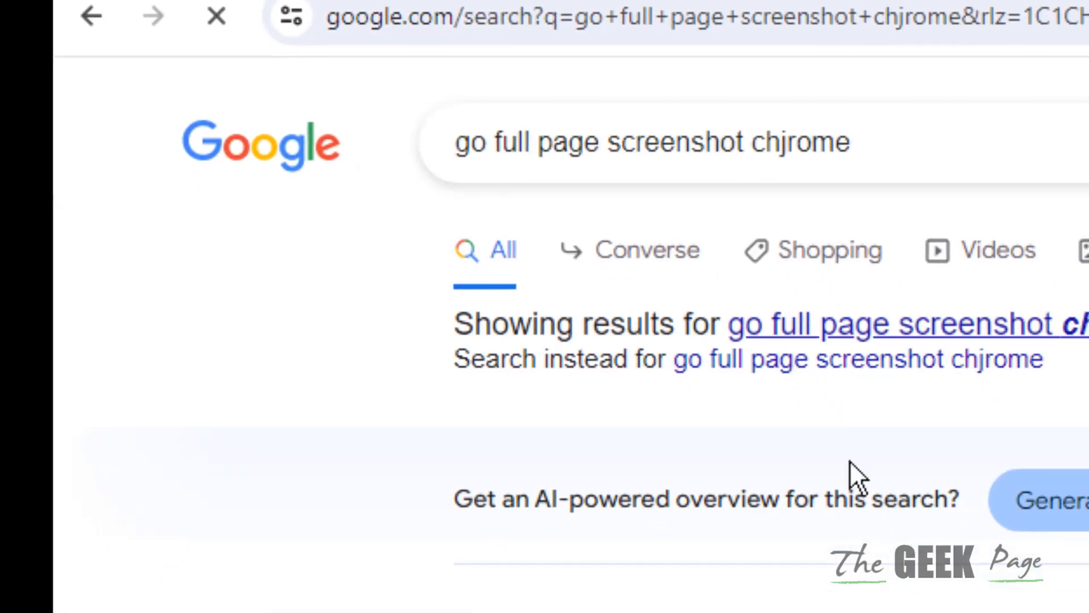
Step: Add the GoFullPage extension from its Chrome Web Store listing and return to the Teams chat
scroll(down, 3)
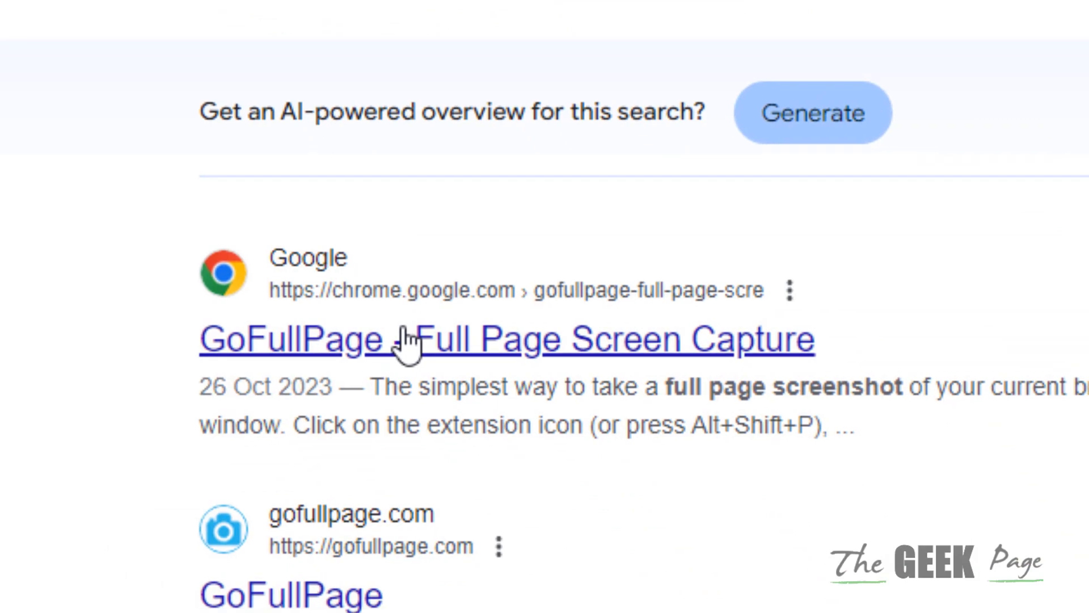
click(507, 340)
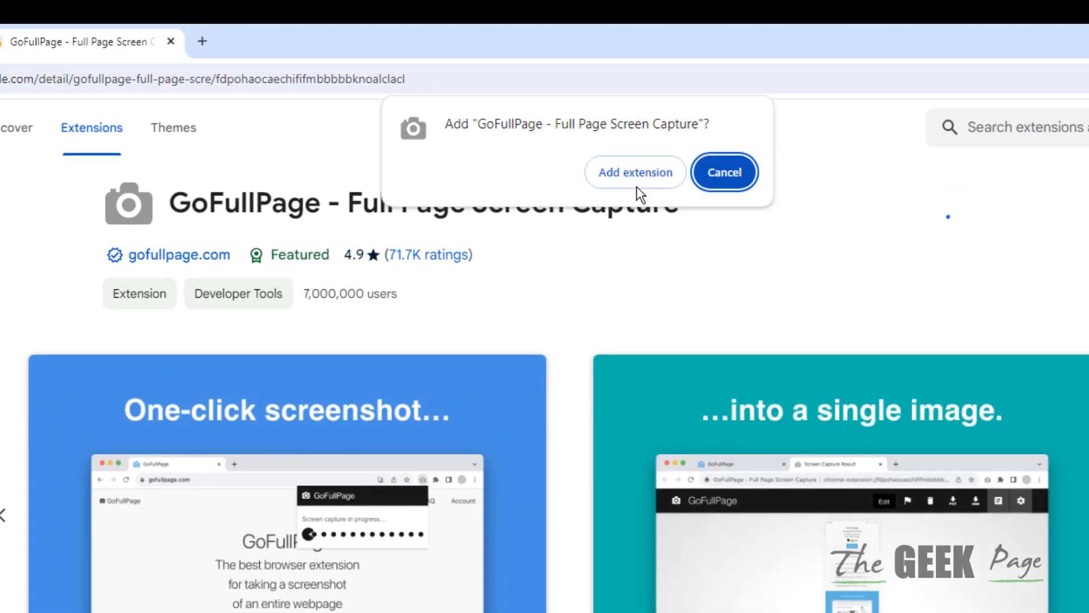
click(633, 171)
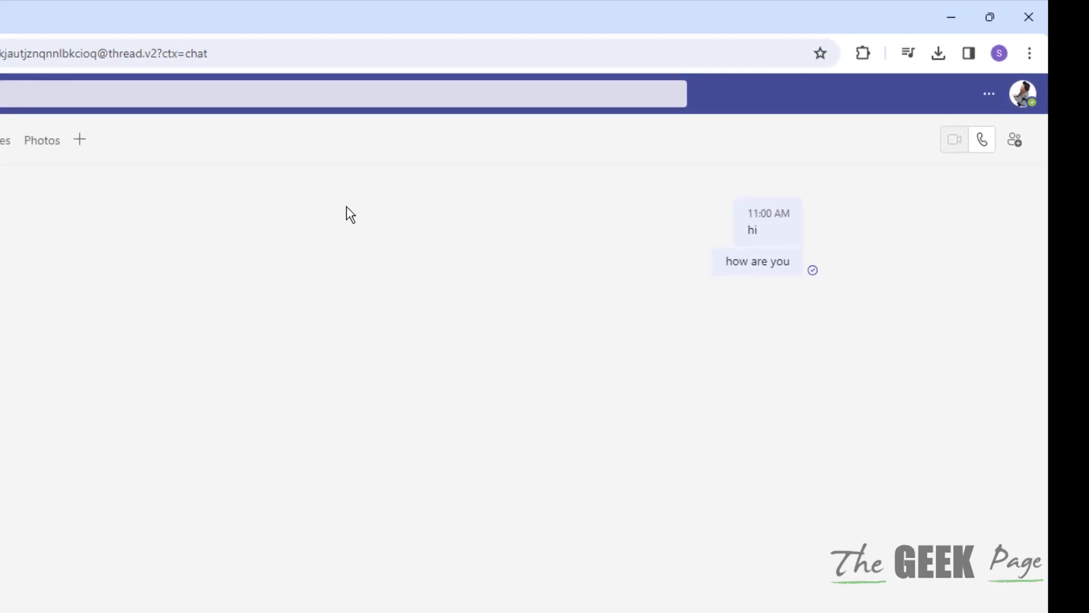
Step: Capture the whole Teams chat page with the GoFullPage toolbar icon and view the result
click(862, 54)
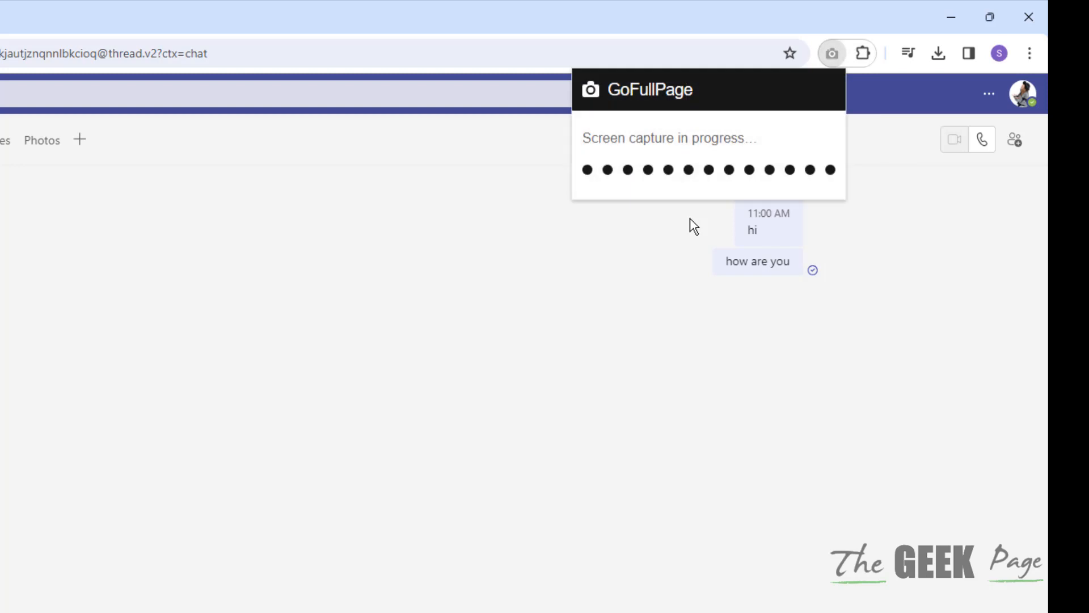
click(831, 54)
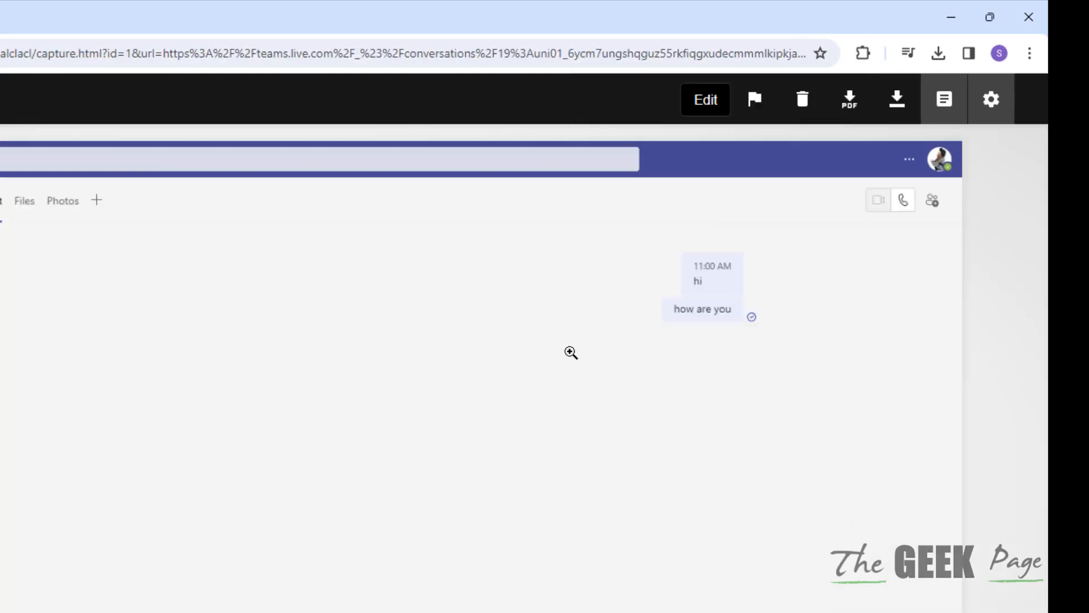
mouse_move(123, 332)
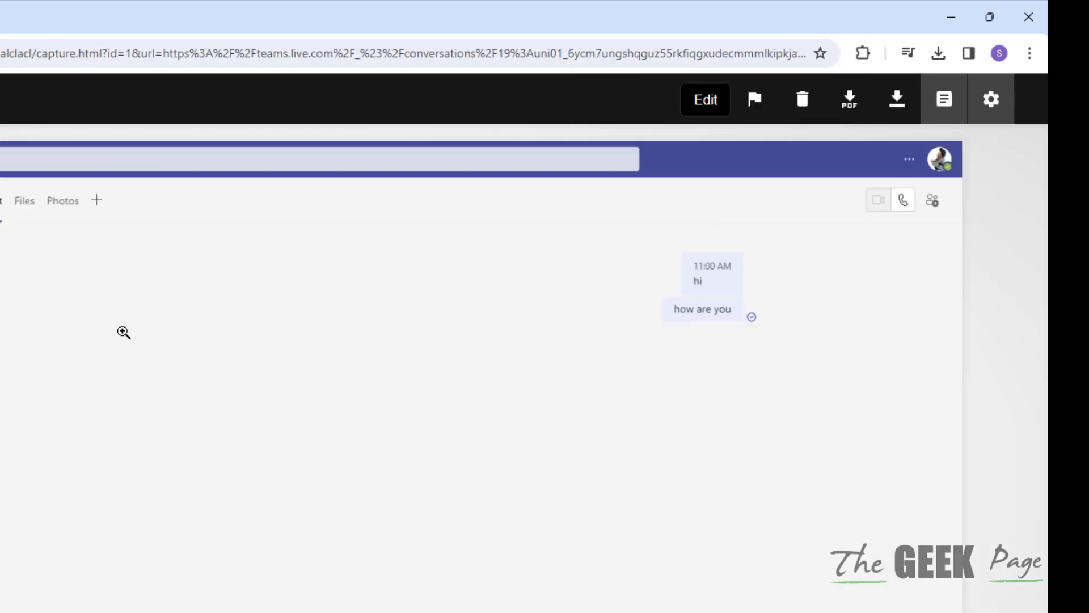
Step: Save the captured chat screenshot to the computer via Save Image As as a PNG
right_click(123, 333)
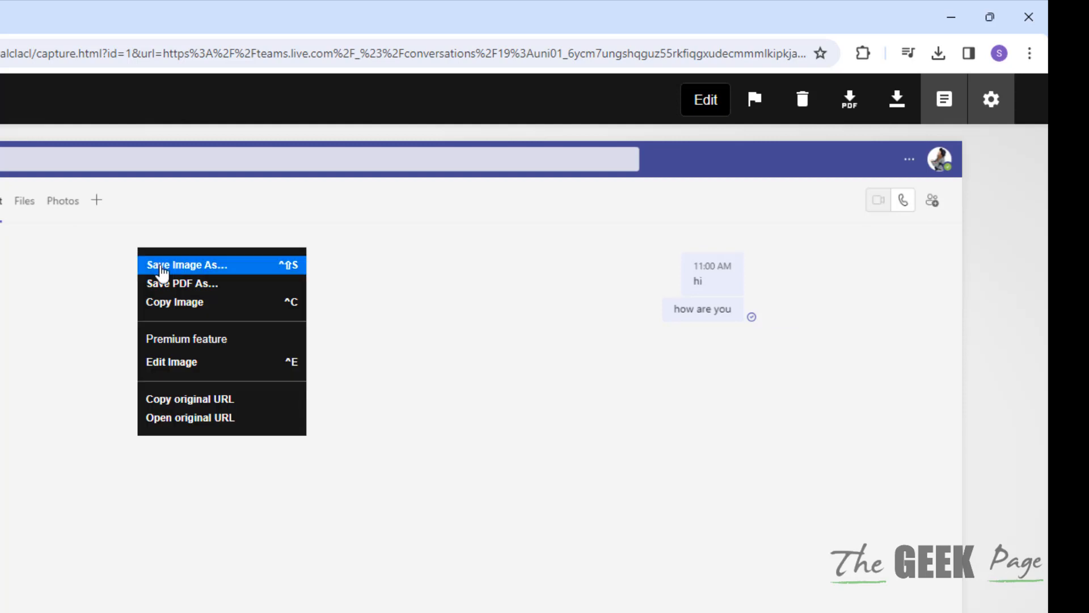
click(185, 264)
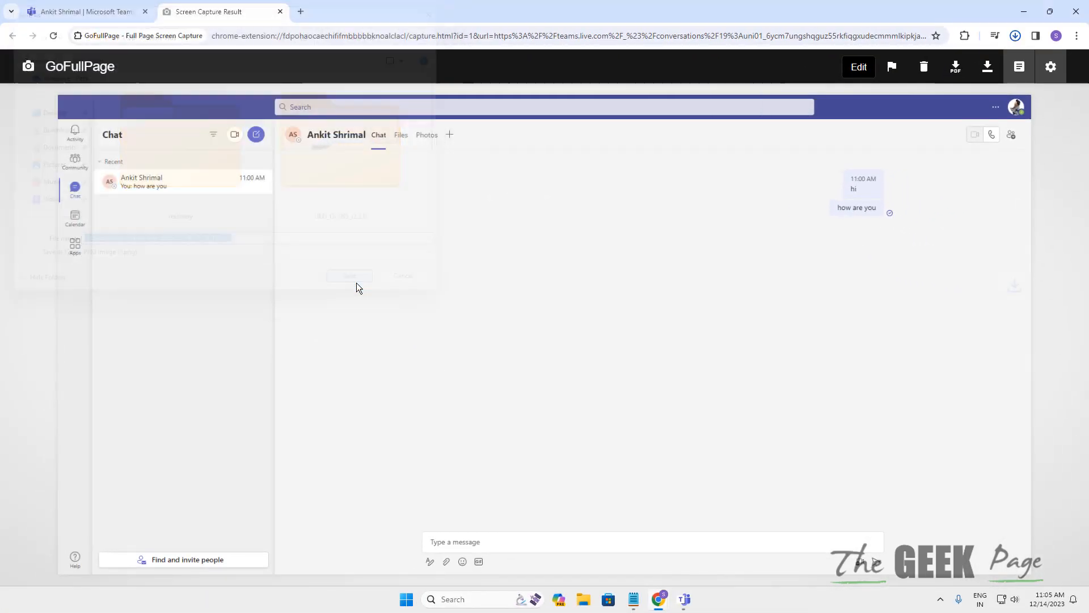
click(986, 67)
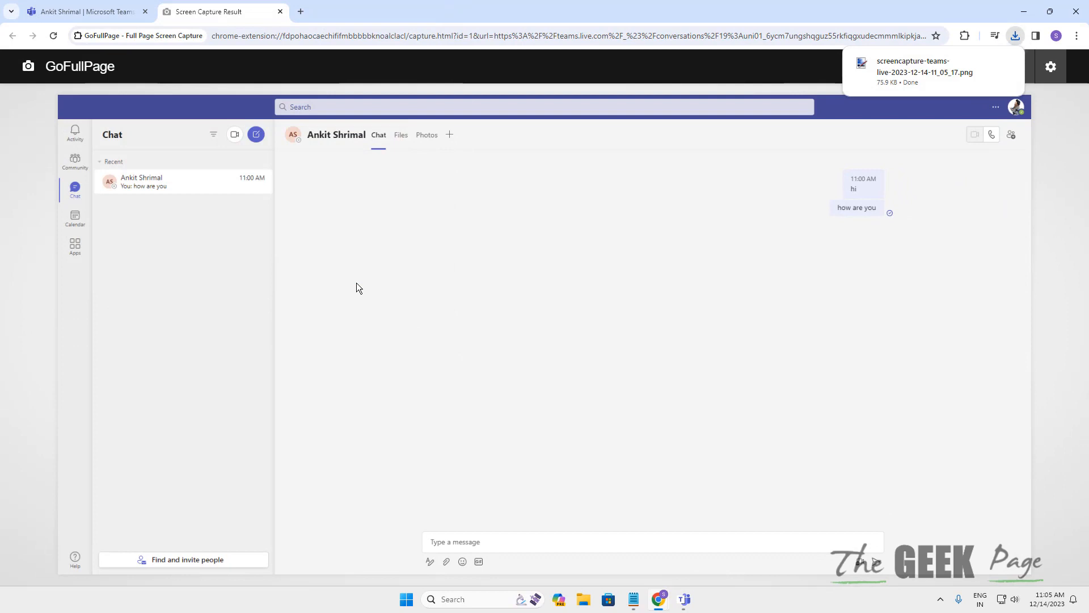
mouse_move(718, 300)
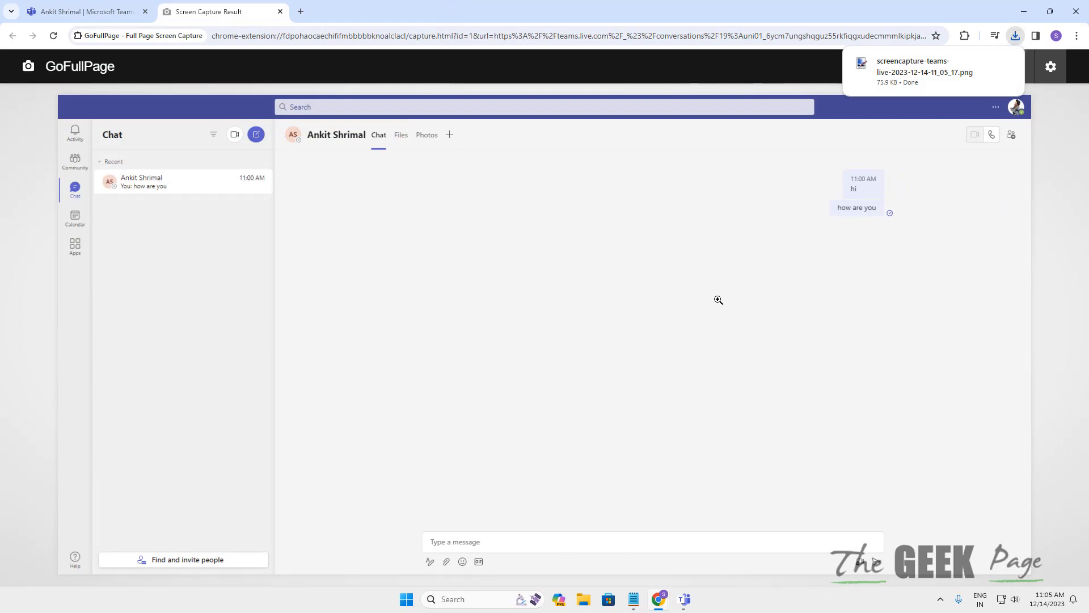